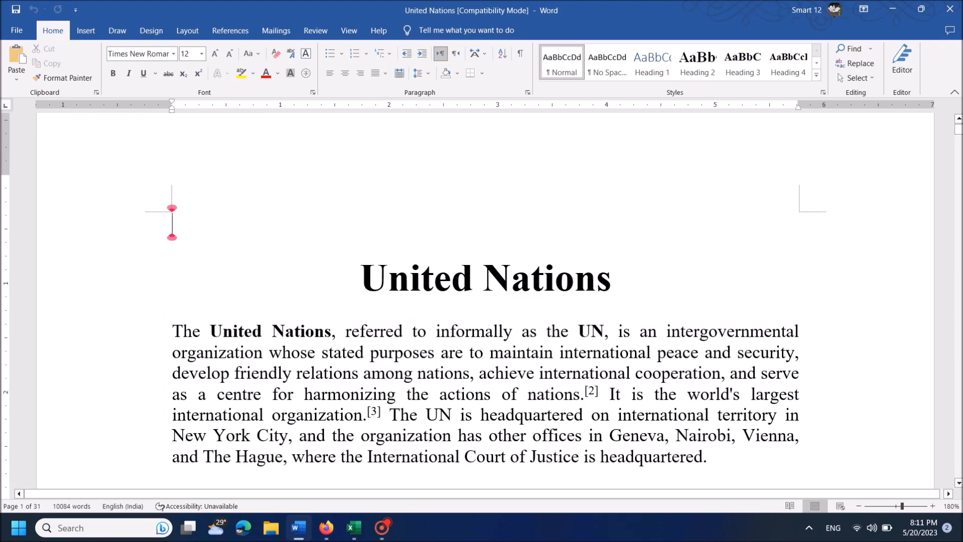
- Snap the United Nations Word document to the right half, leaving Snap Assist on the left
scroll("down", 3)
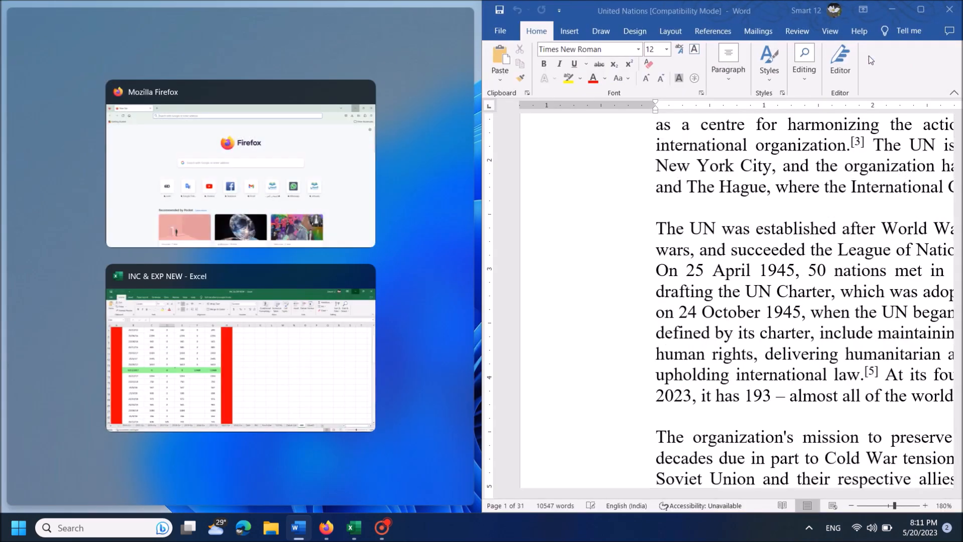
mouse_move(648, 174)
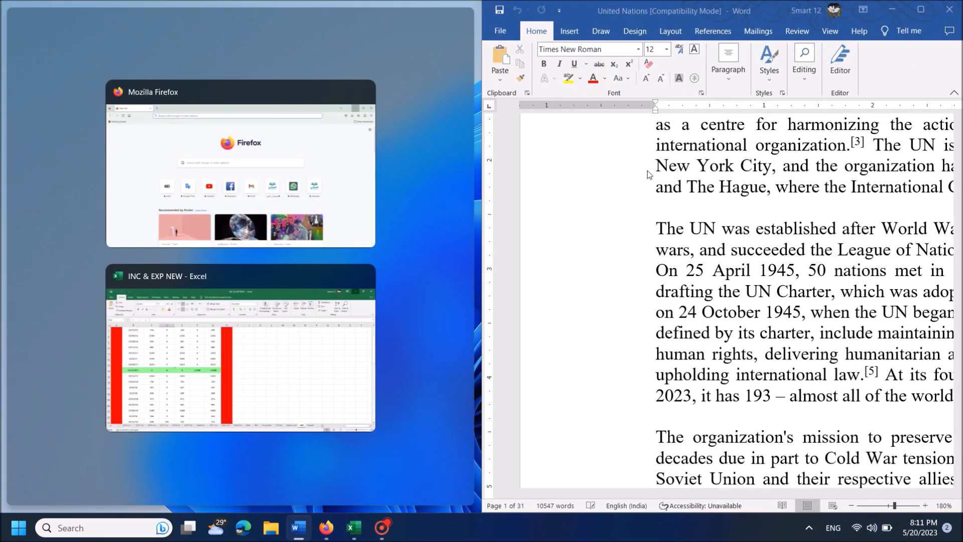
mouse_move(279, 214)
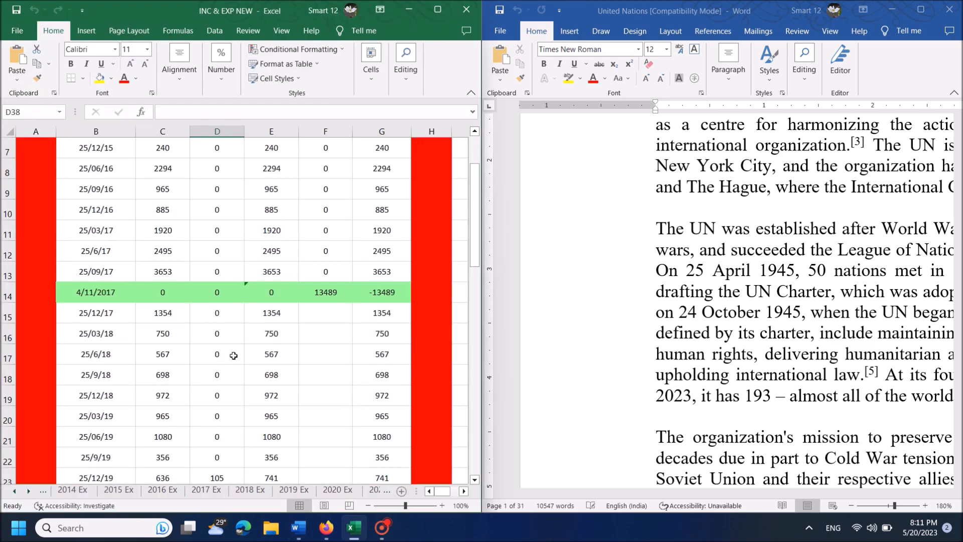
- Hide the Excel workbook and Word document so only the empty desktop shows
scroll("down", 3)
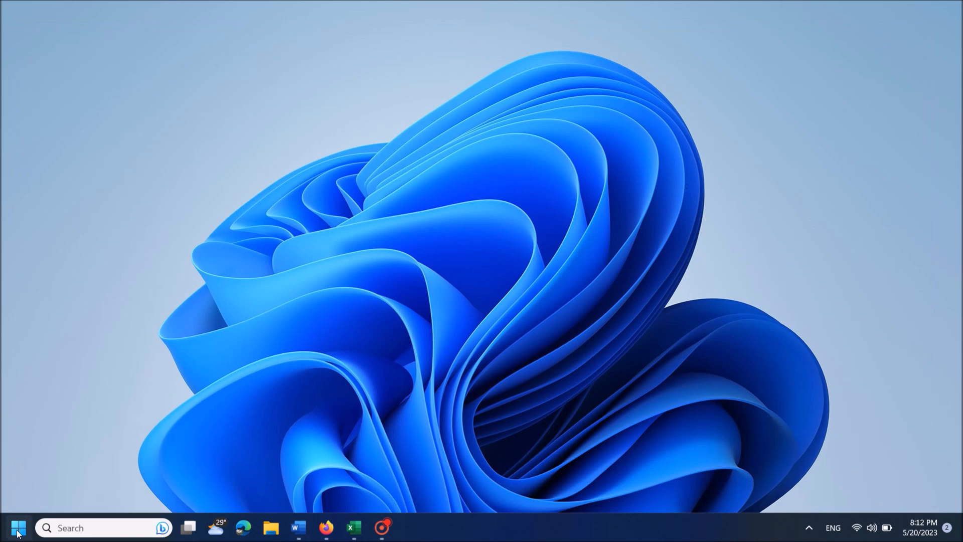
- Launch Windows Settings from the Start button's quick-link menu, landing on the System page
right_click(17, 527)
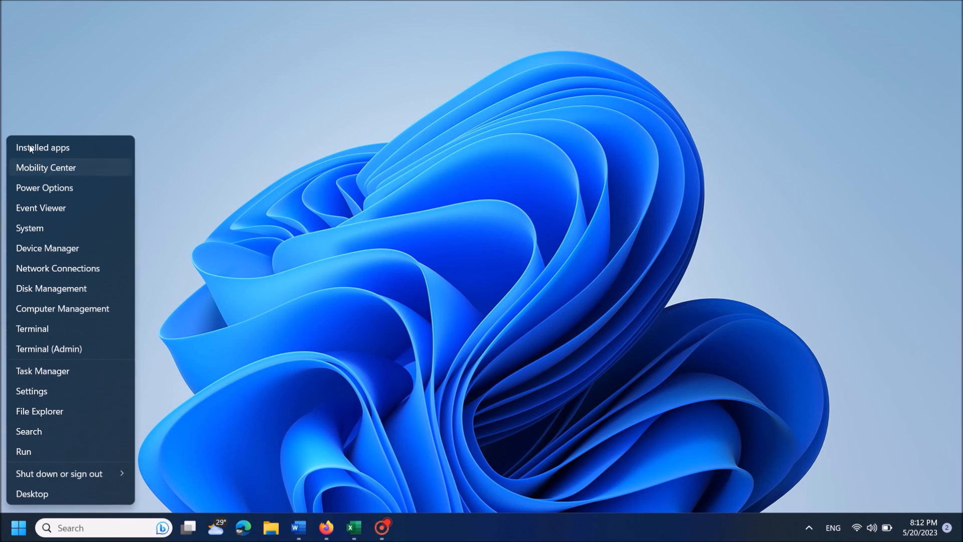
mouse_move(31, 390)
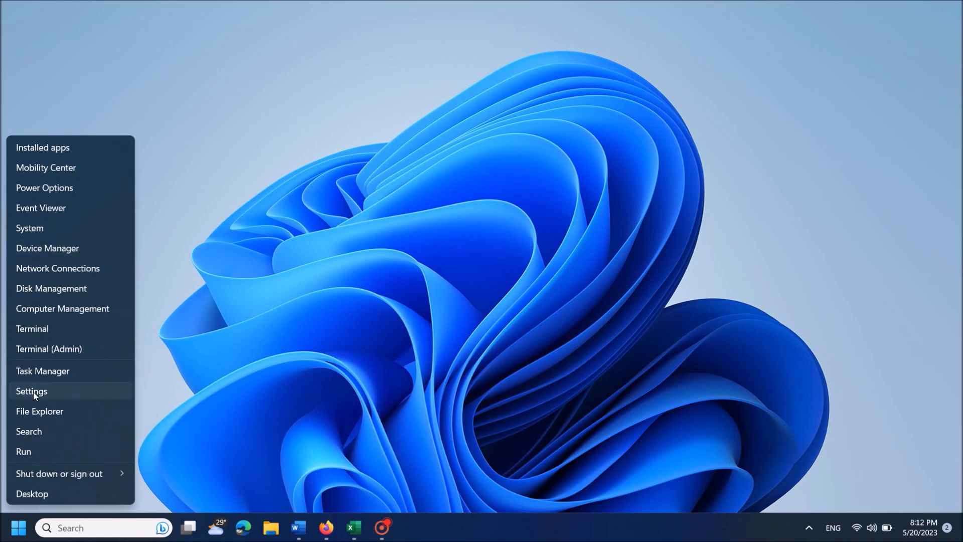
left_click(31, 391)
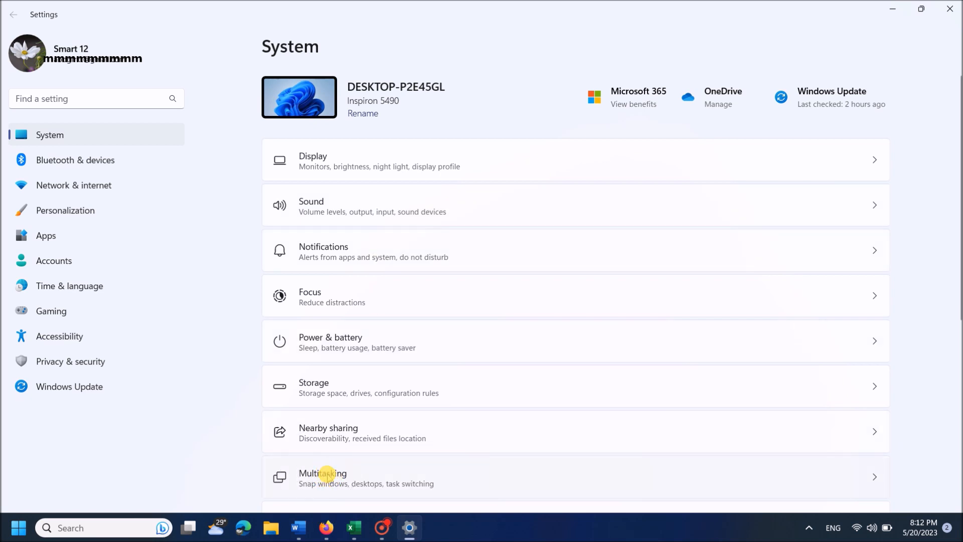
- On System > Multitasking, toggle Snap windows off and back on so it reads On
left_click(322, 477)
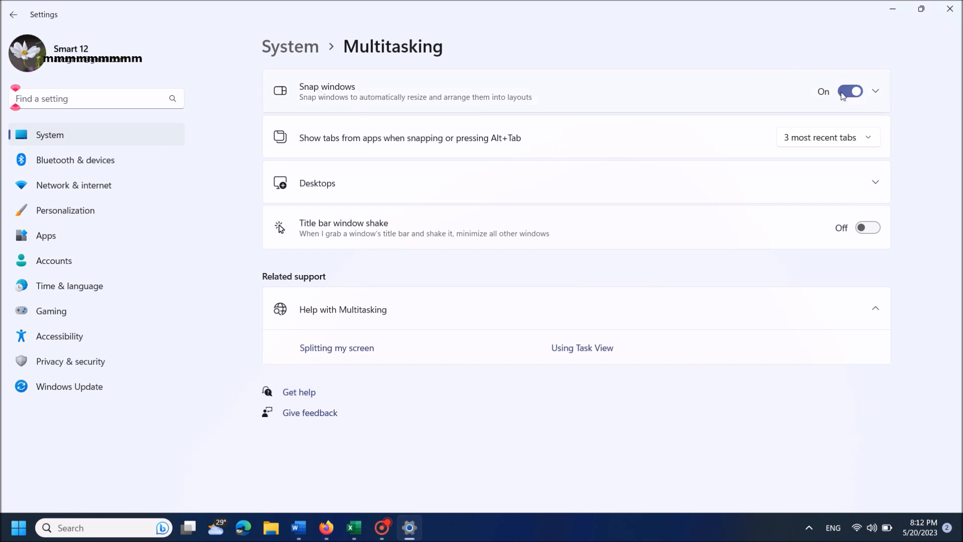
left_click(849, 91)
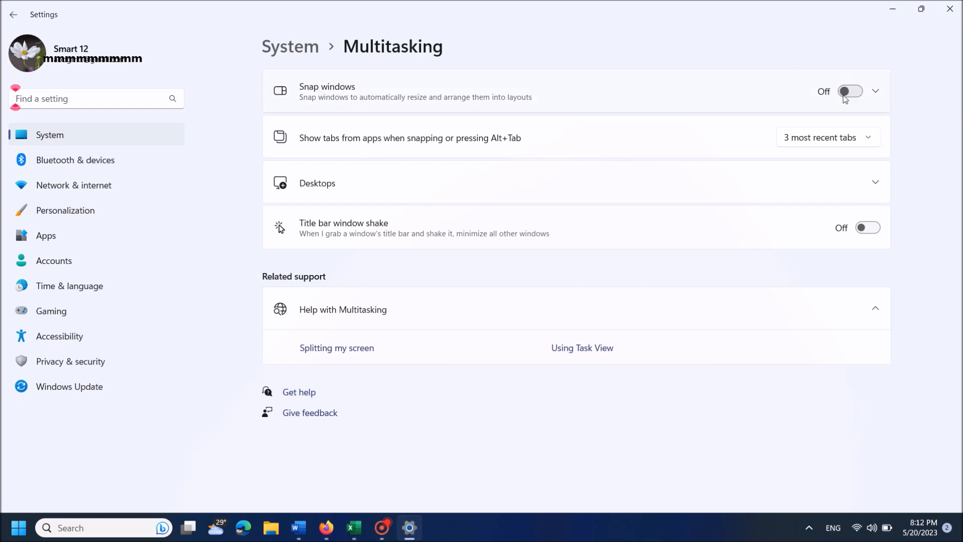
left_click(850, 92)
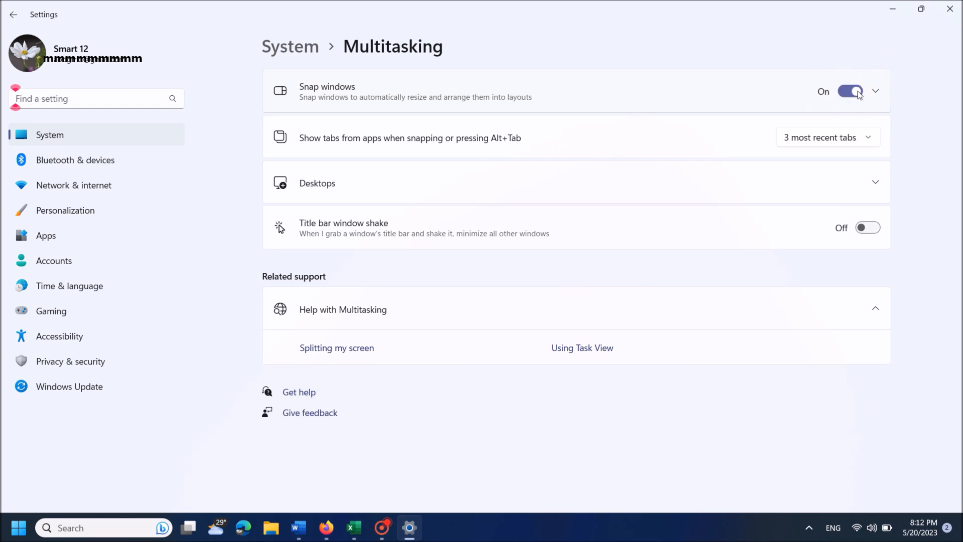